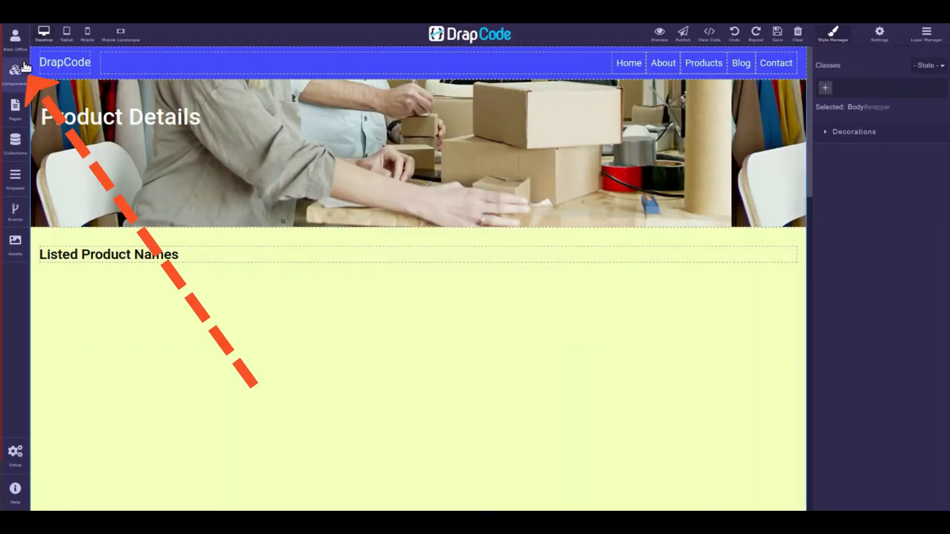
# Expand the CMS category in the Components panel to reach the Data List component.
pyautogui.click(15, 71)
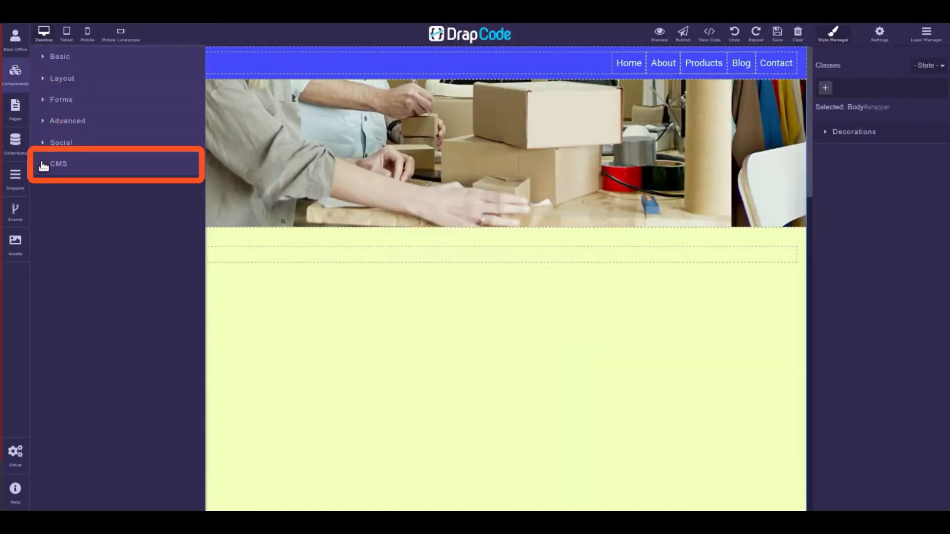
pyautogui.click(59, 164)
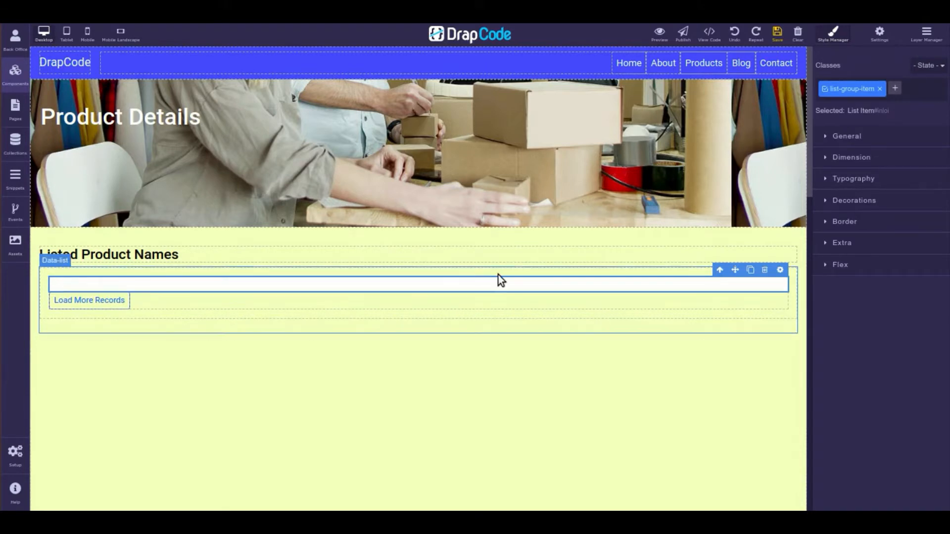
# Set the data list's collection to Product List with filter Find All, then select its list item.
pyautogui.click(729, 261)
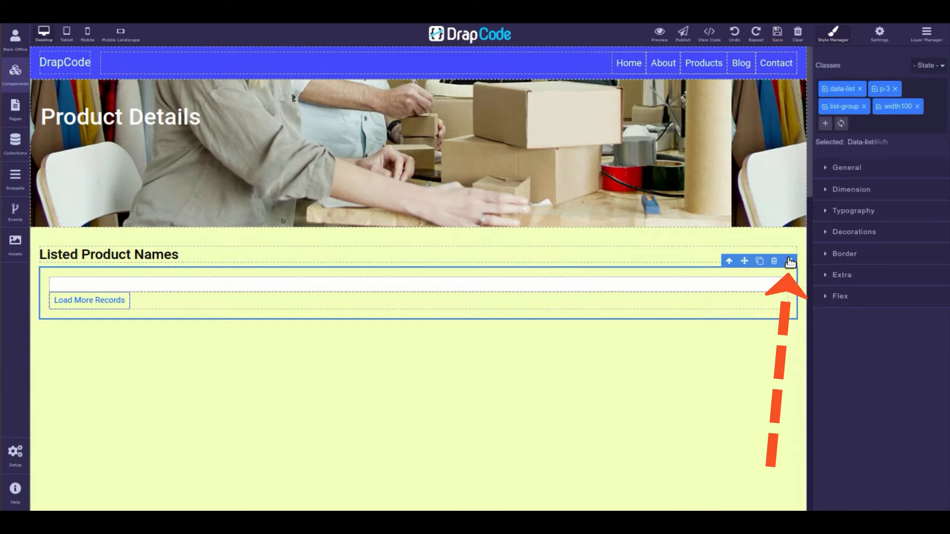
pyautogui.click(788, 261)
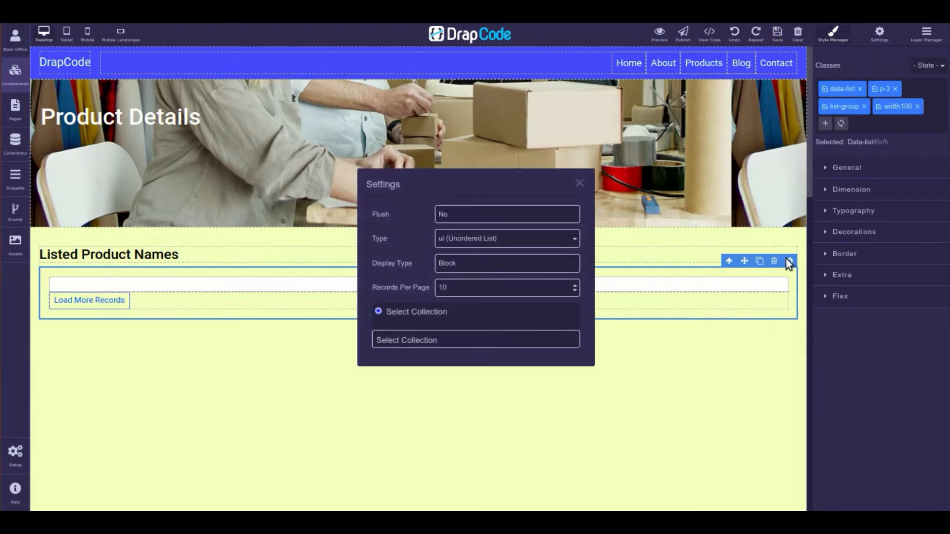
pyautogui.click(475, 339)
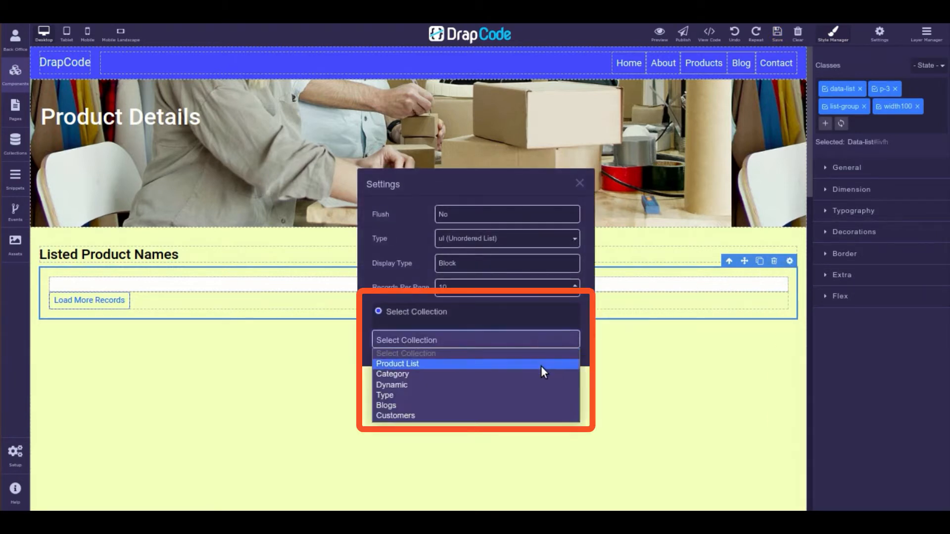
pyautogui.click(397, 363)
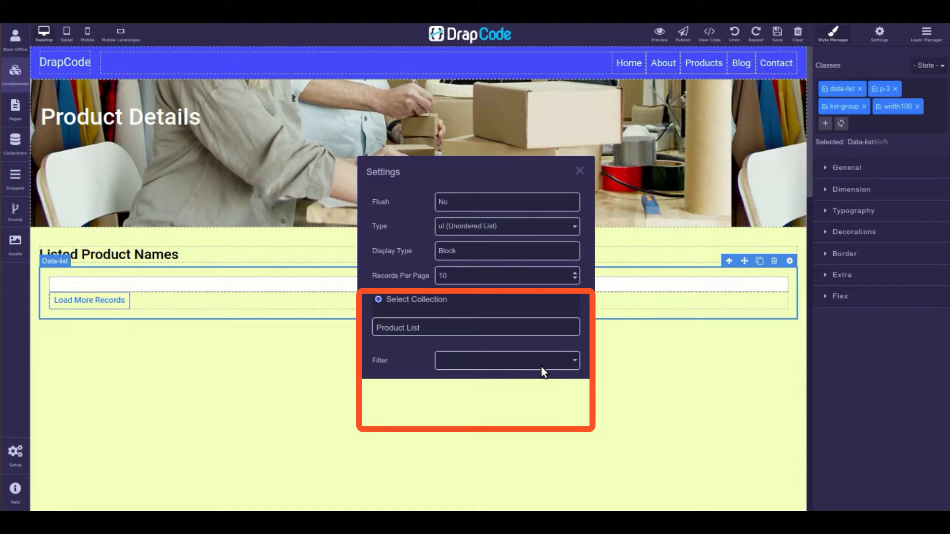
pyautogui.click(507, 360)
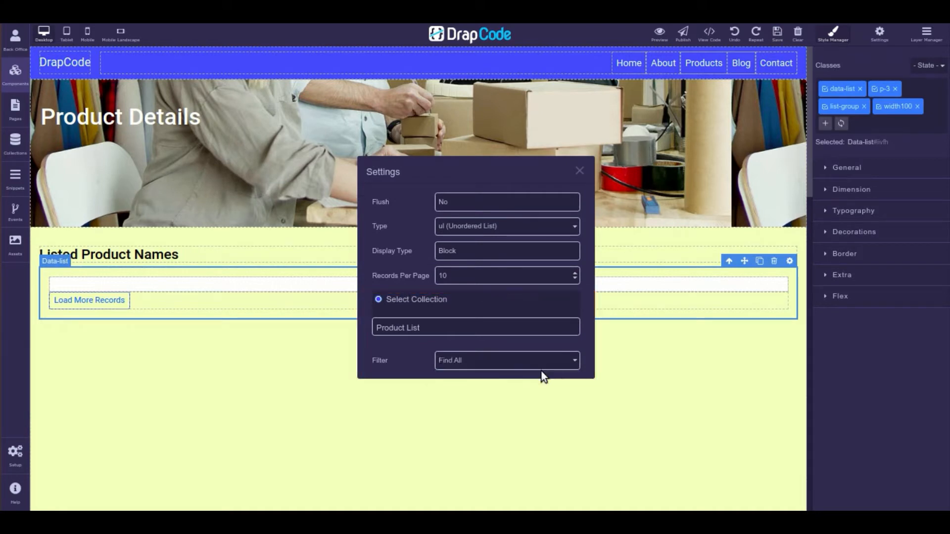
pyautogui.click(578, 171)
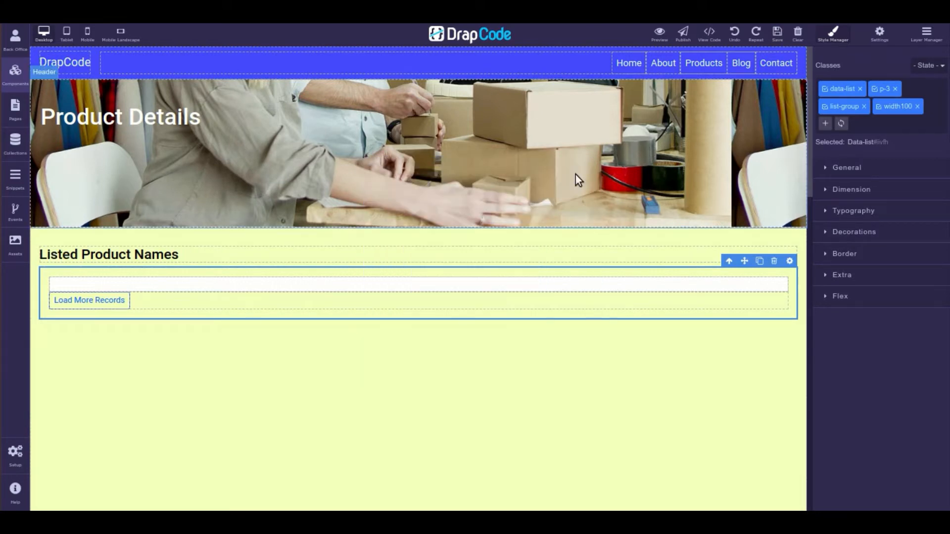
pyautogui.click(418, 285)
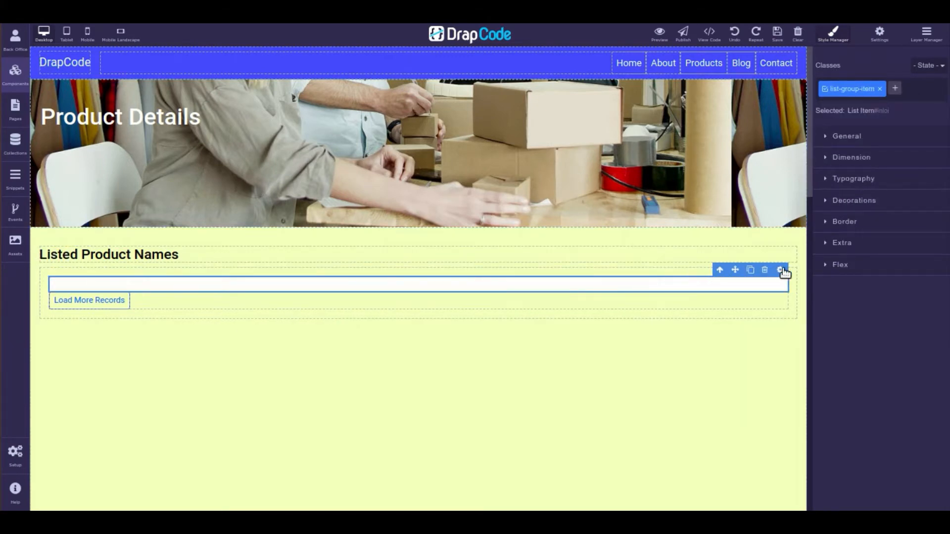
# Enable Get Data from Collection on the list item and display the Product Name field.
pyautogui.click(779, 270)
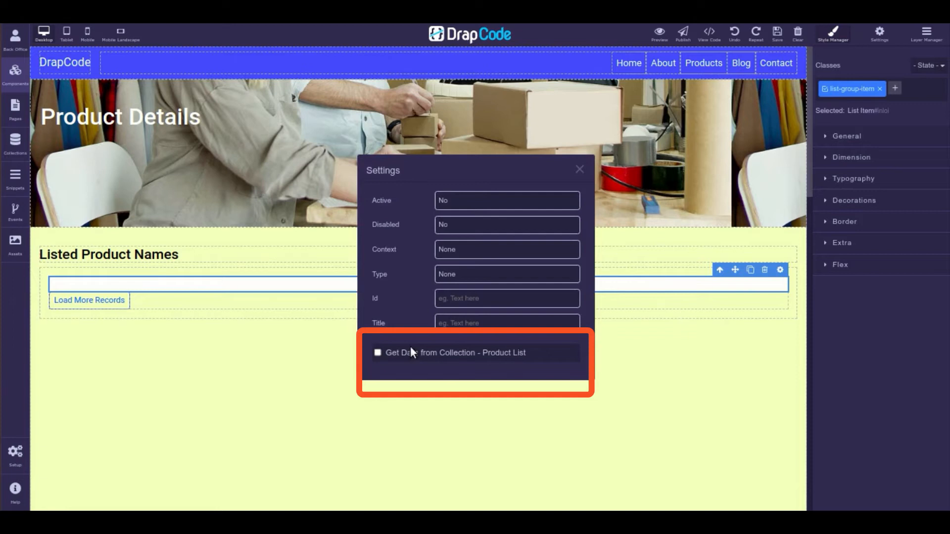
pyautogui.click(377, 352)
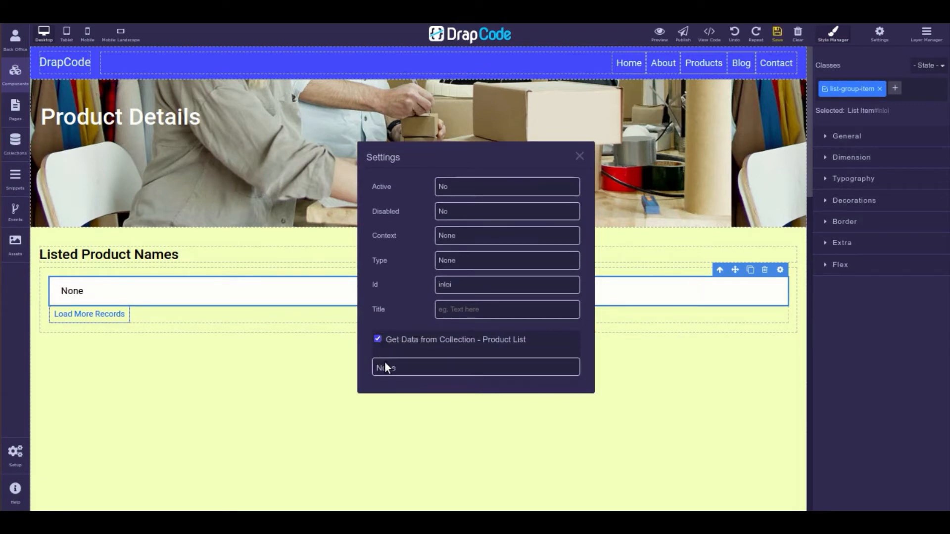
pyautogui.click(475, 367)
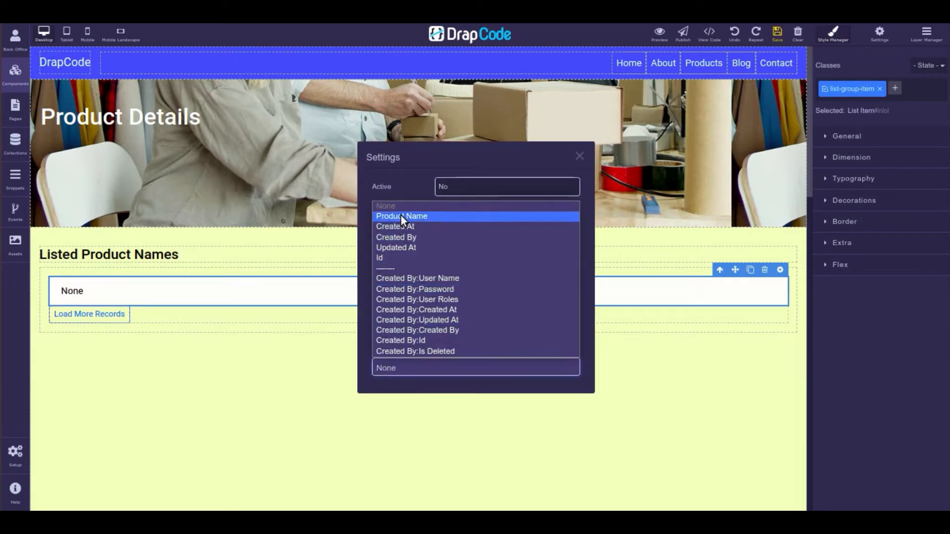
pyautogui.click(401, 216)
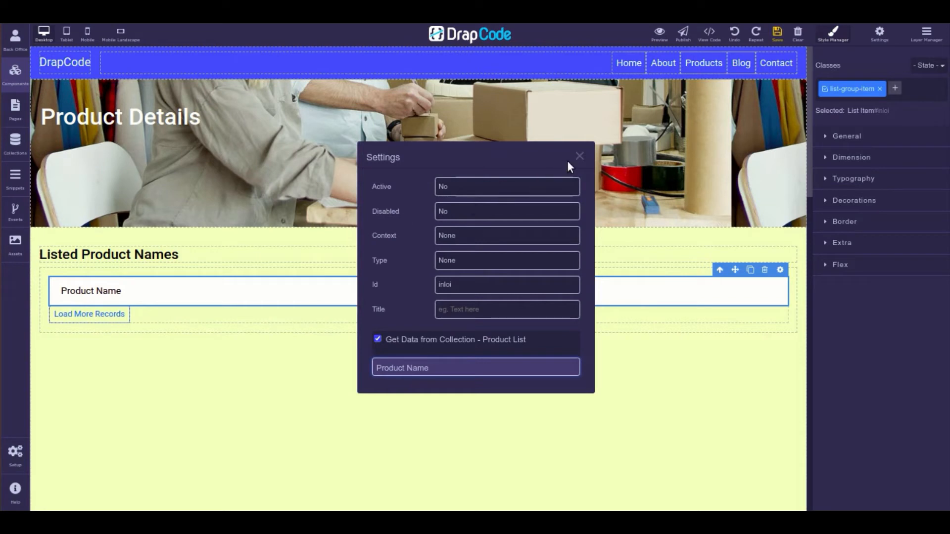
pyautogui.click(577, 155)
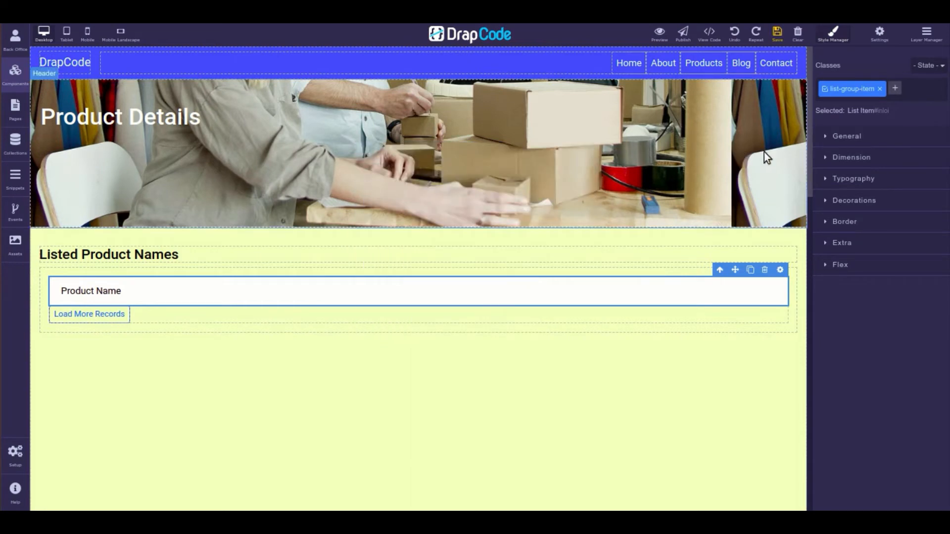
# Set the list item width to 100% under Dimension and scroll through the previewed product names.
pyautogui.click(852, 157)
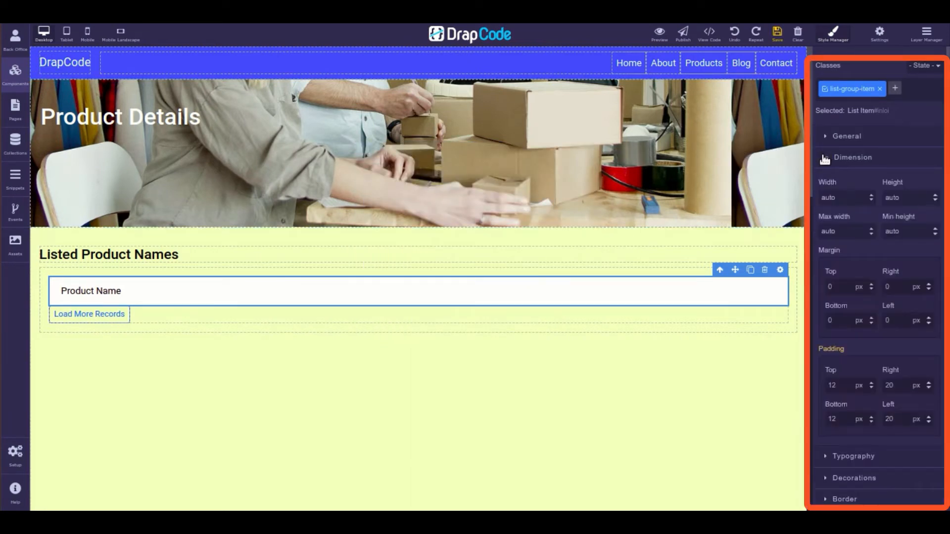
pyautogui.click(842, 198)
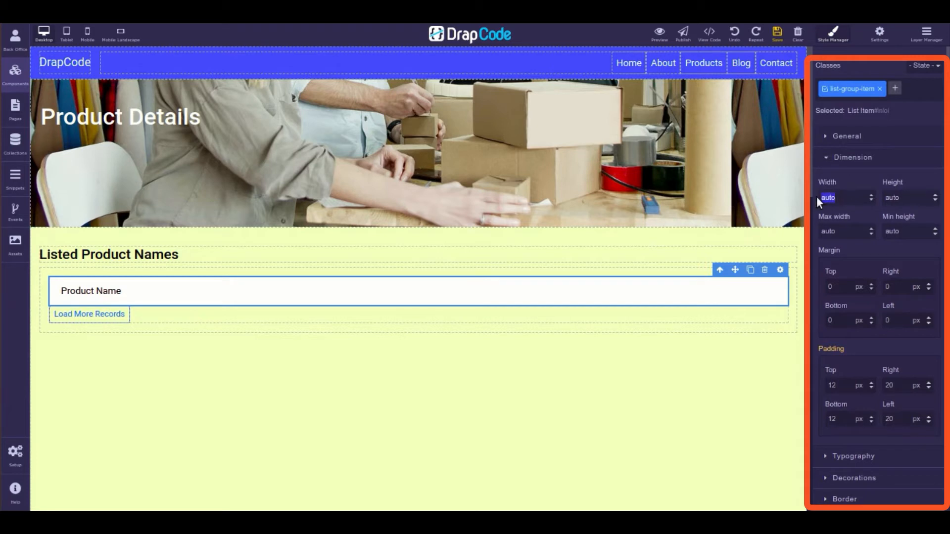
pyautogui.write('100')
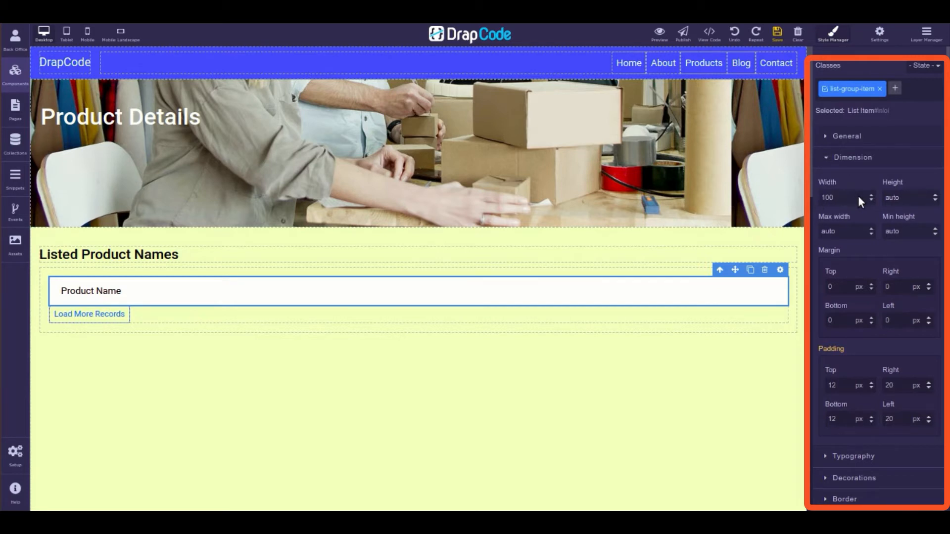
pyautogui.click(859, 198)
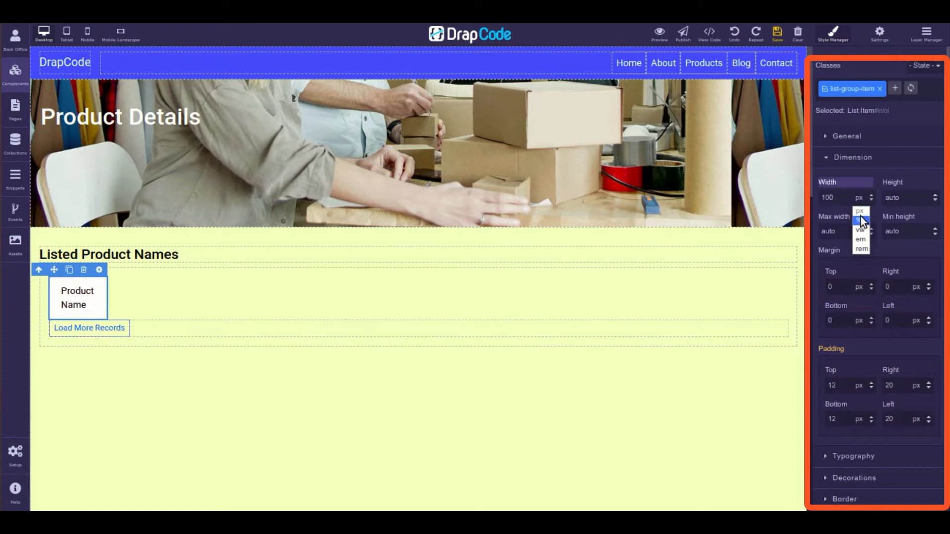
pyautogui.click(859, 220)
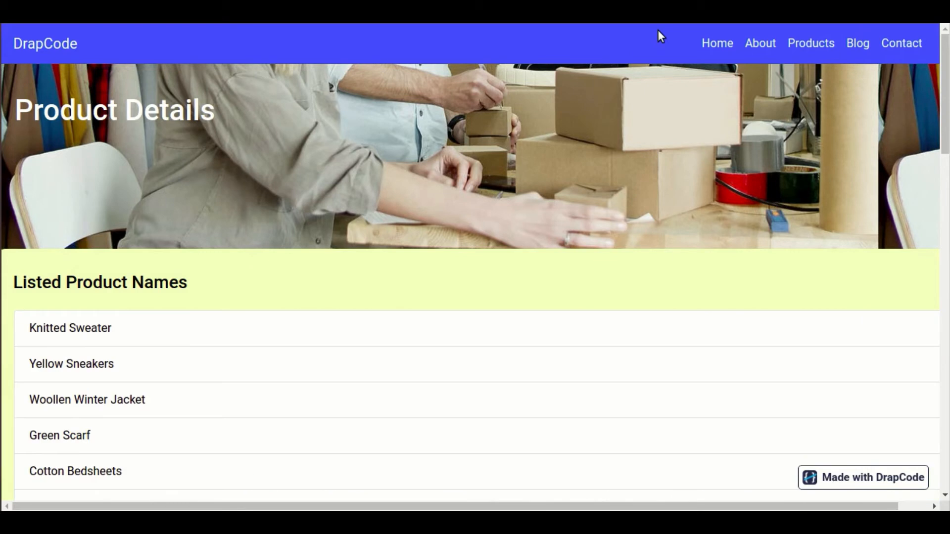
pyautogui.scroll(-3)
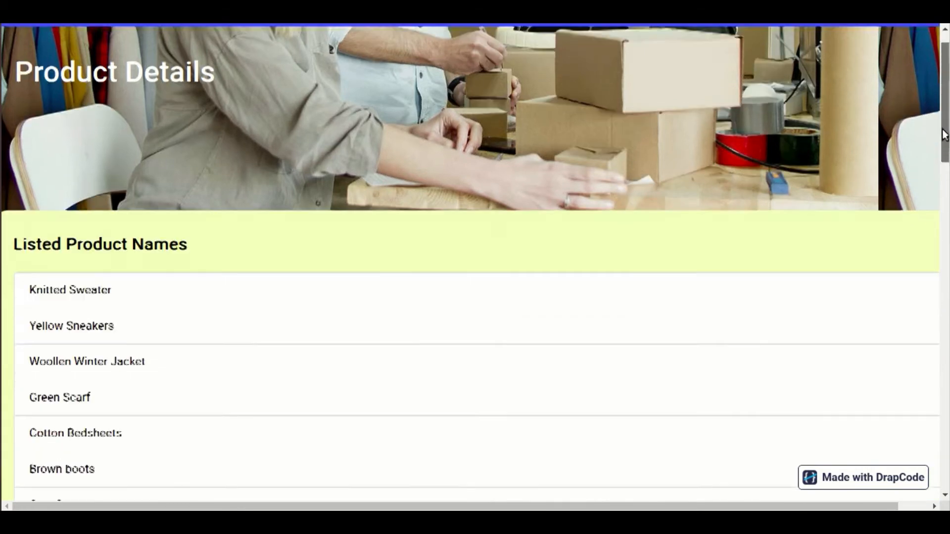
pyautogui.scroll(-3)
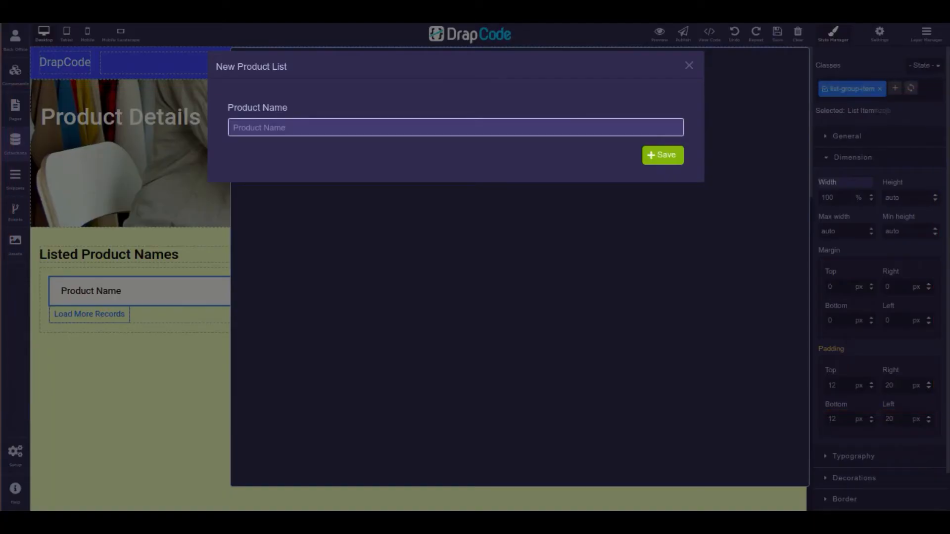
# Save a new product record named Woollen Scarf and check it in the preview.
pyautogui.write('Woollen Scarf')
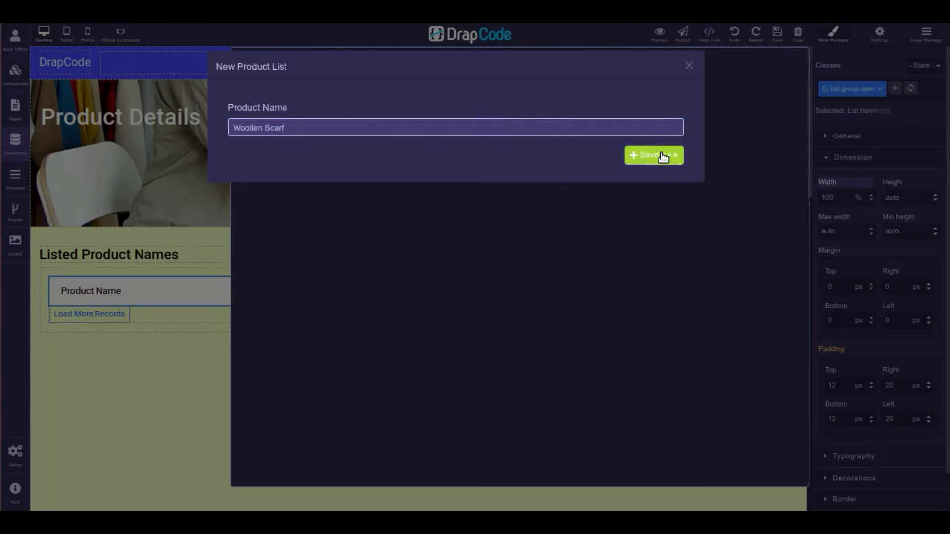
pyautogui.click(653, 155)
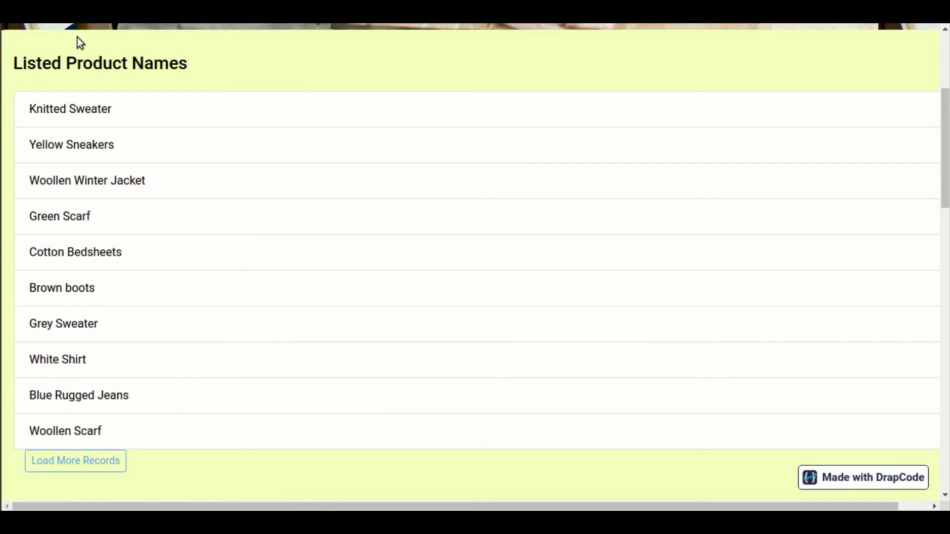
pyautogui.doubleClick(66, 431)
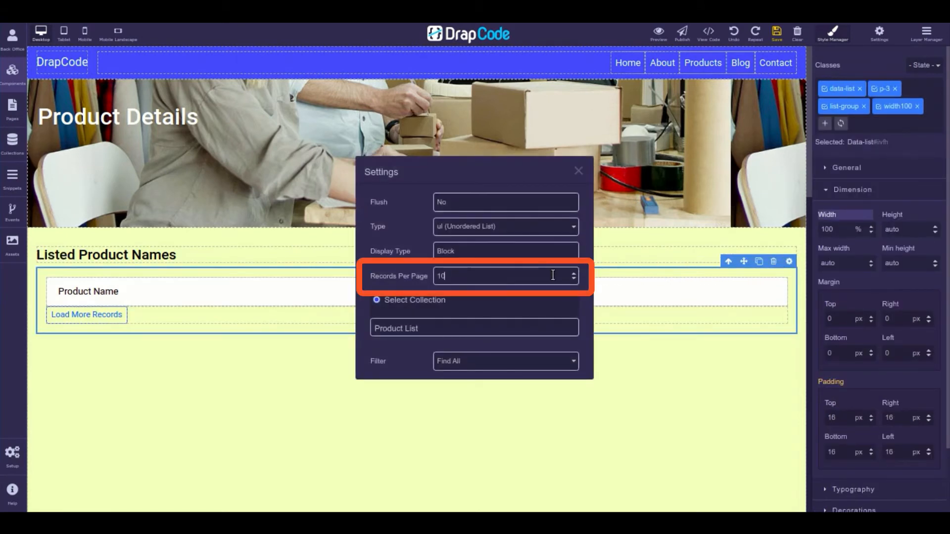
# Set the data list's Records Per Page to 5.
pyautogui.write('5')
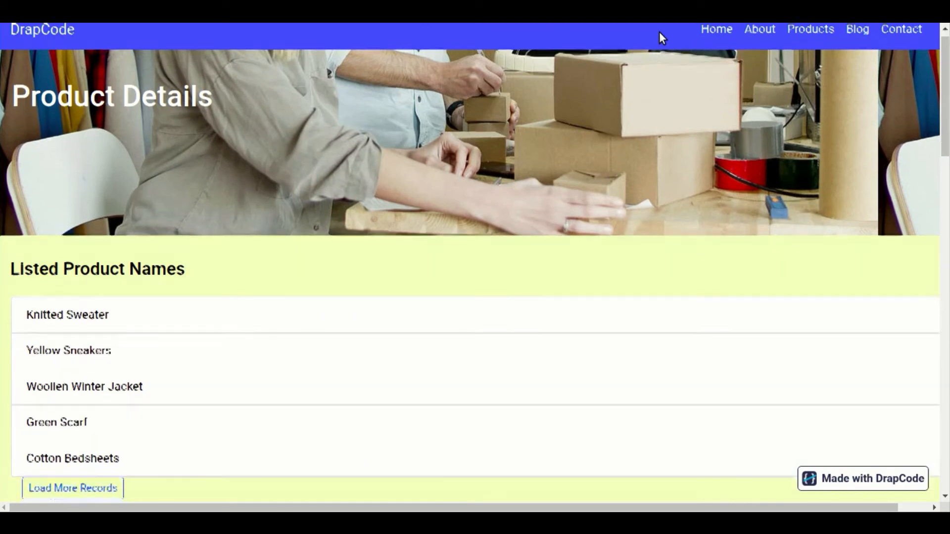
# Scroll the preview and use Load More Records to fetch the next page of product names.
pyautogui.scroll(-3)
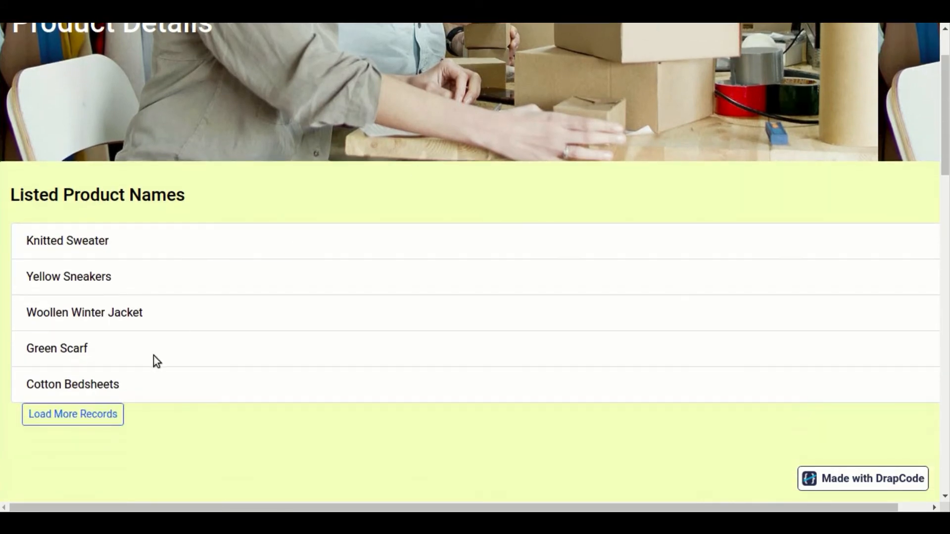
pyautogui.click(72, 414)
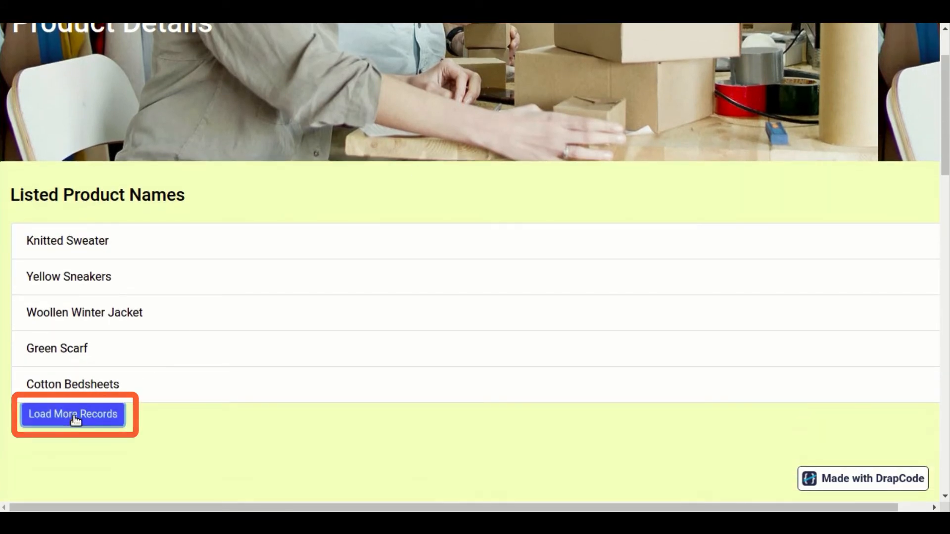
pyautogui.click(72, 414)
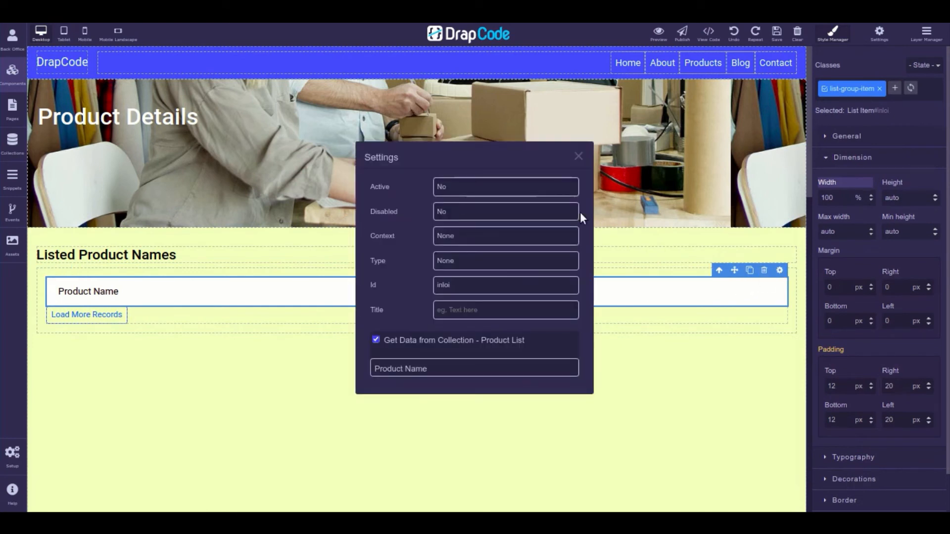
pyautogui.moveTo(552, 220)
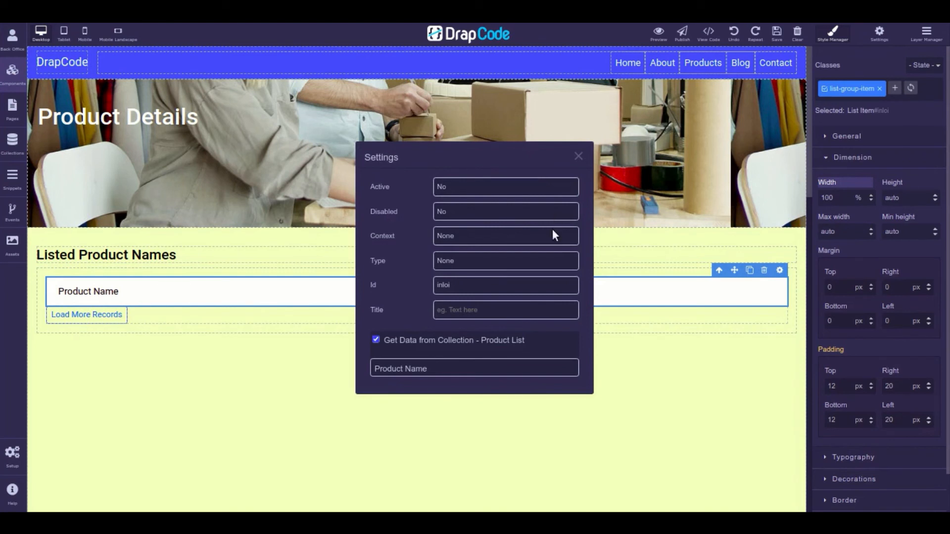
# Cycle the list item Context through Primary, Success, Danger and Warning.
pyautogui.click(504, 235)
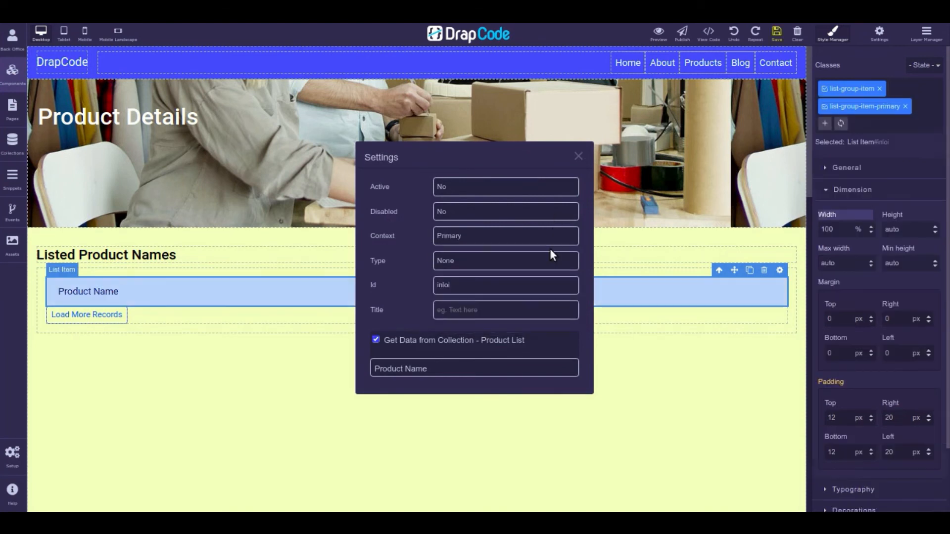
pyautogui.click(505, 235)
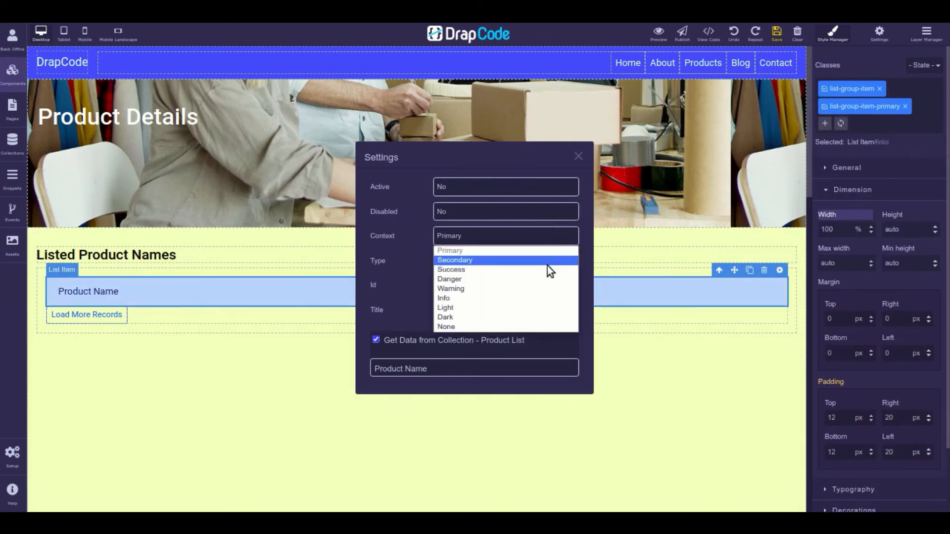
pyautogui.click(451, 269)
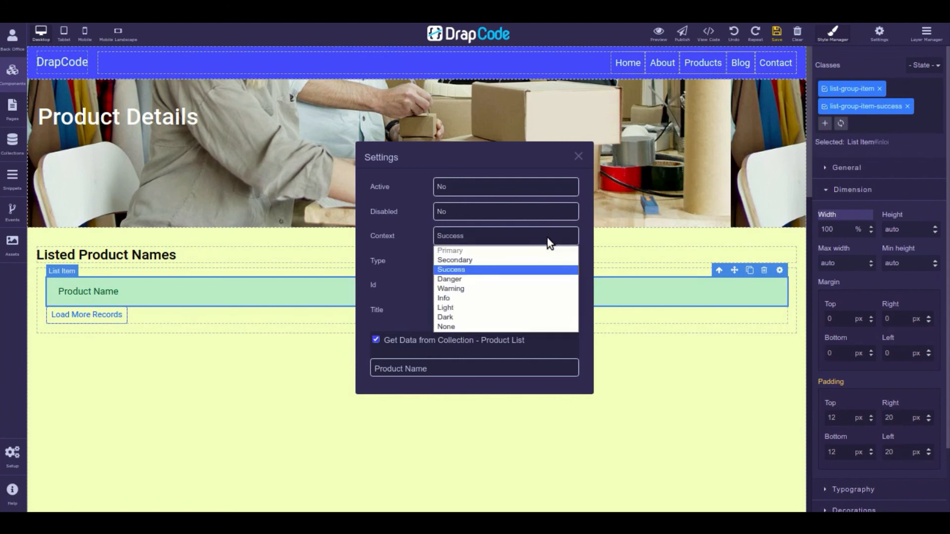
pyautogui.click(449, 279)
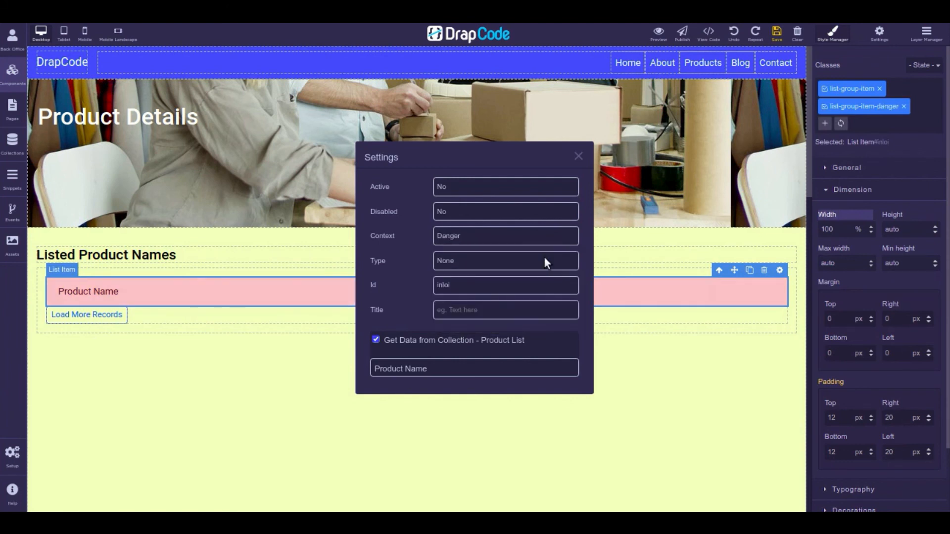
pyautogui.click(504, 236)
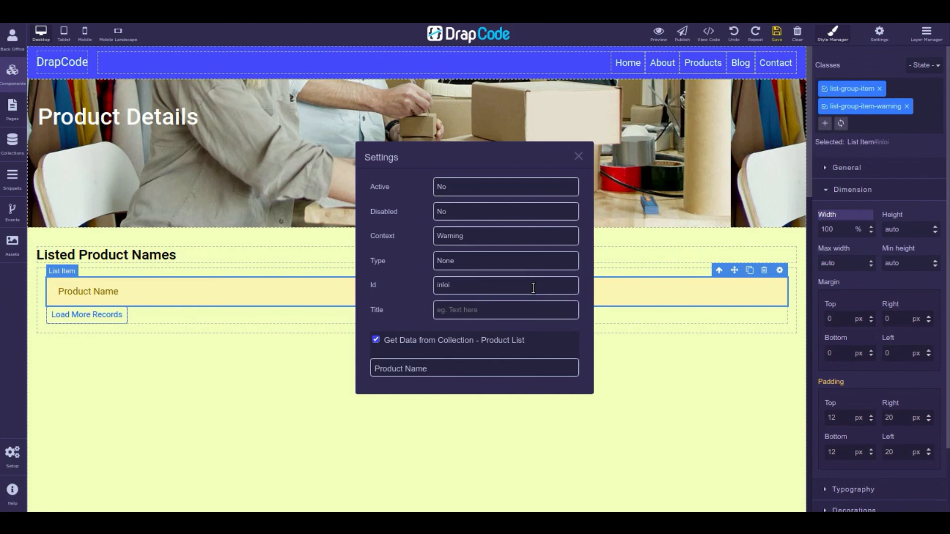
pyautogui.click(506, 236)
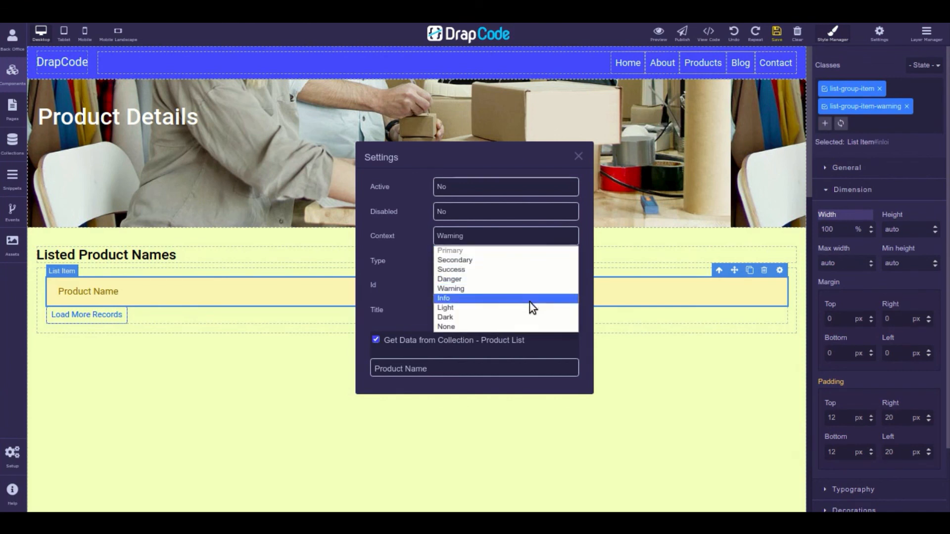